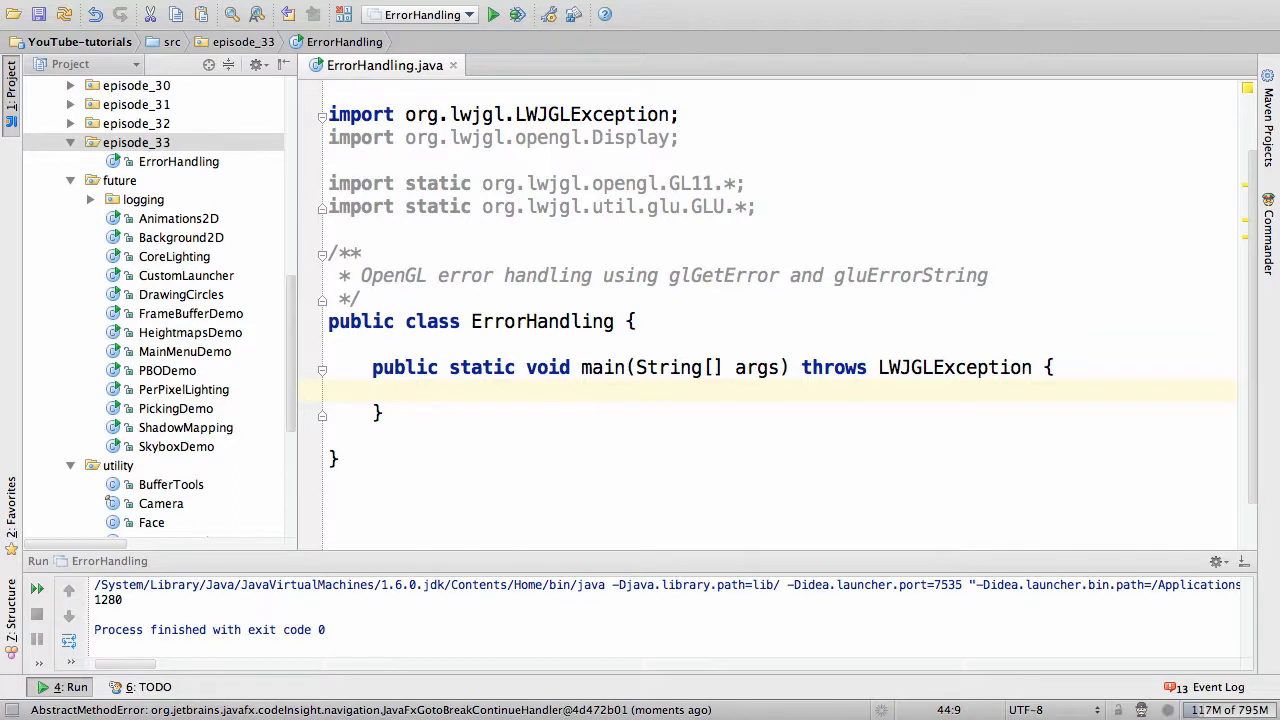
Step: Fill main with Display.create(), Display.destroy() and System.exit(0) using code completion
left_click(748, 206)
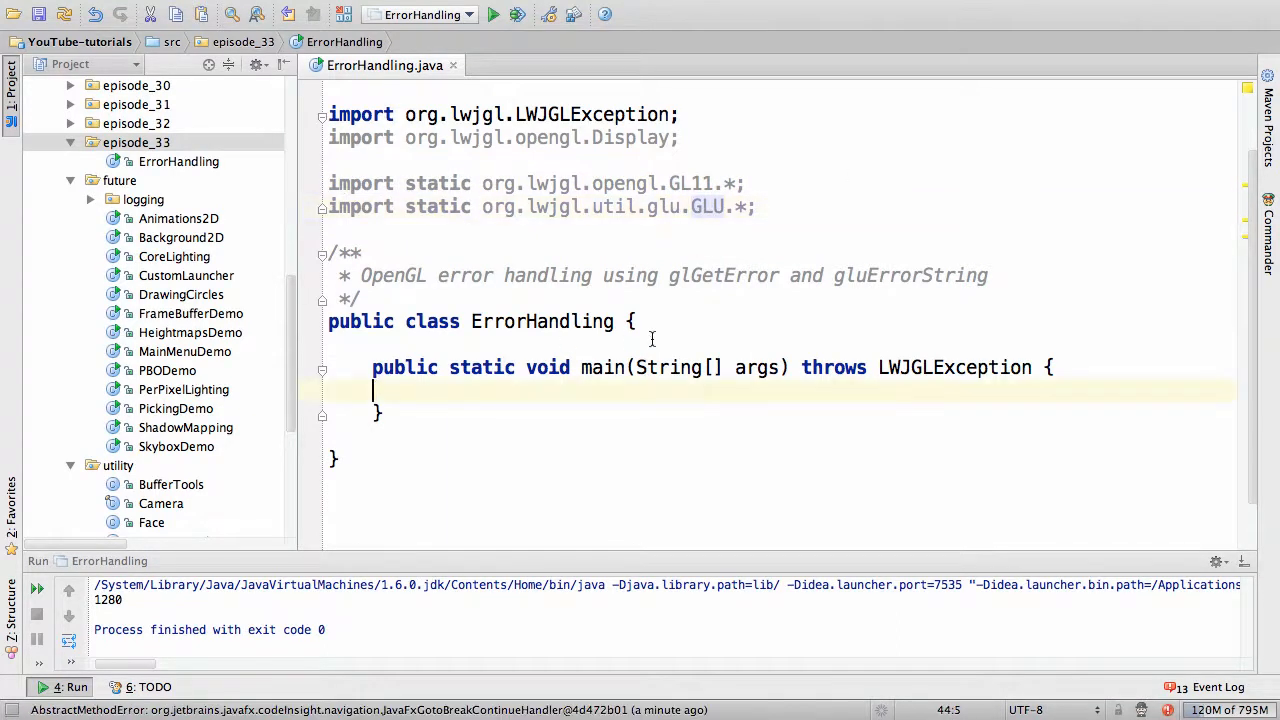
type("Display.create();")
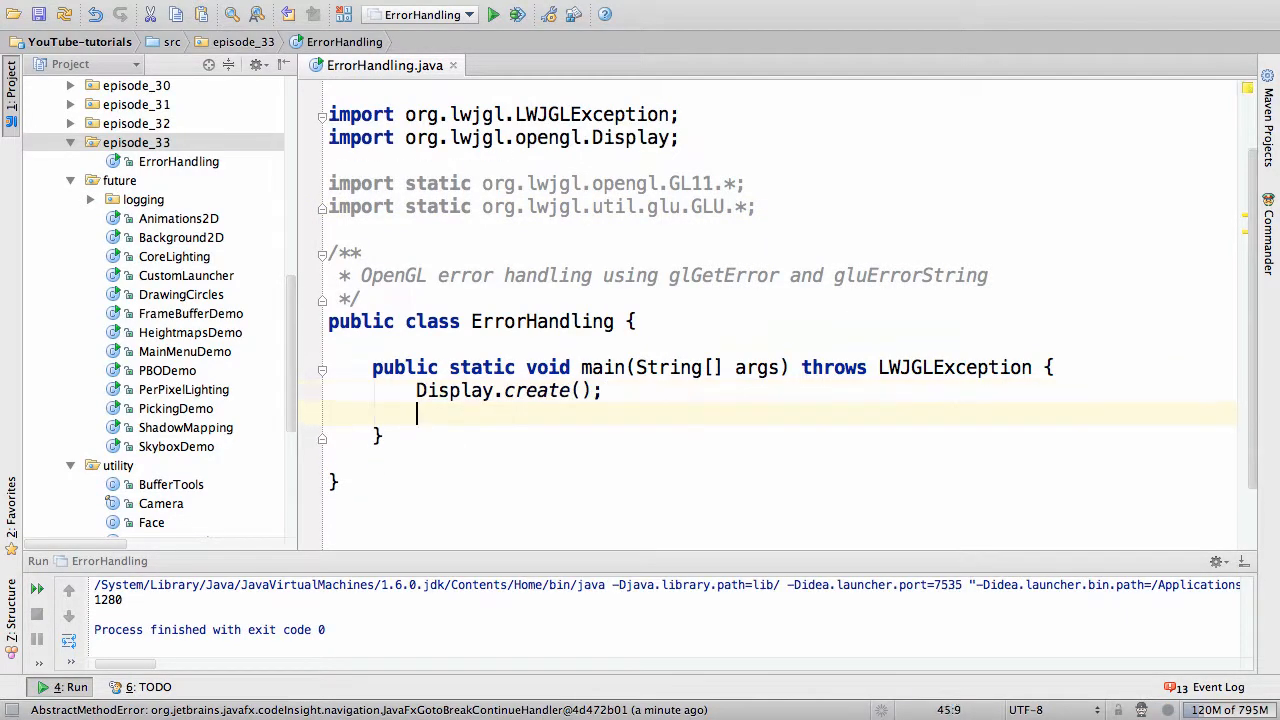
type("Display.d")
type("System.")
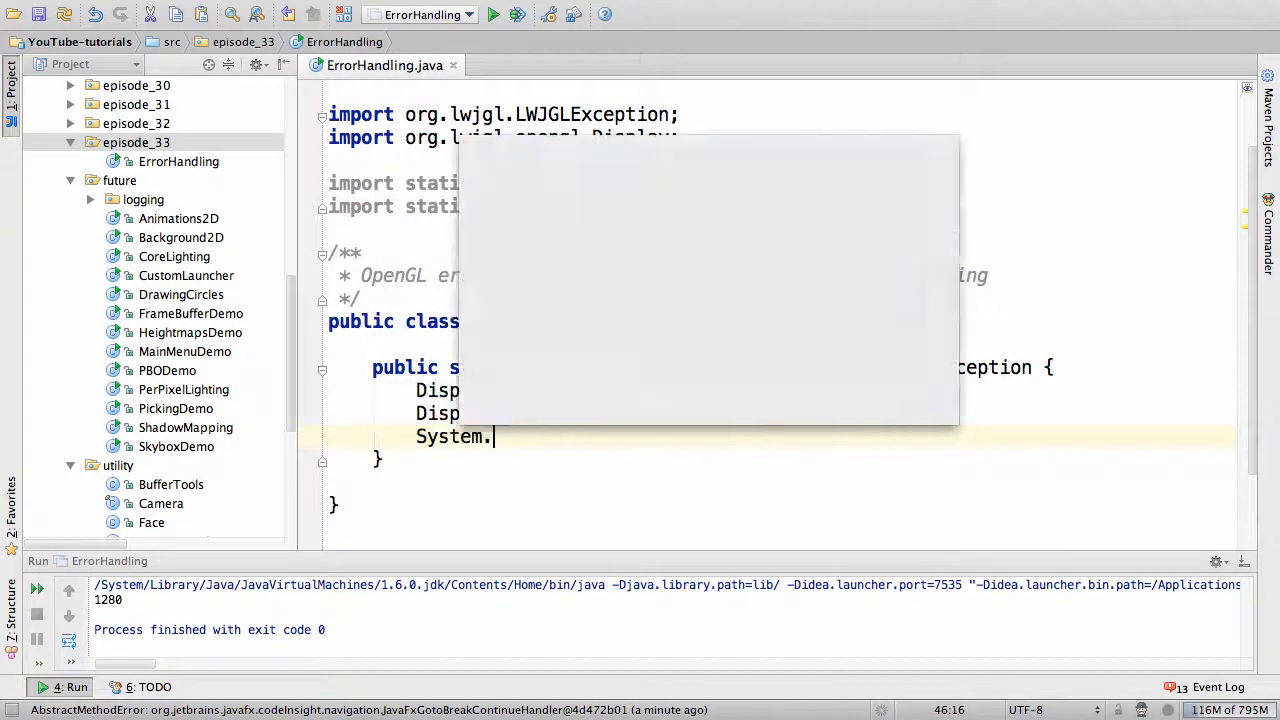
type("exit(0);")
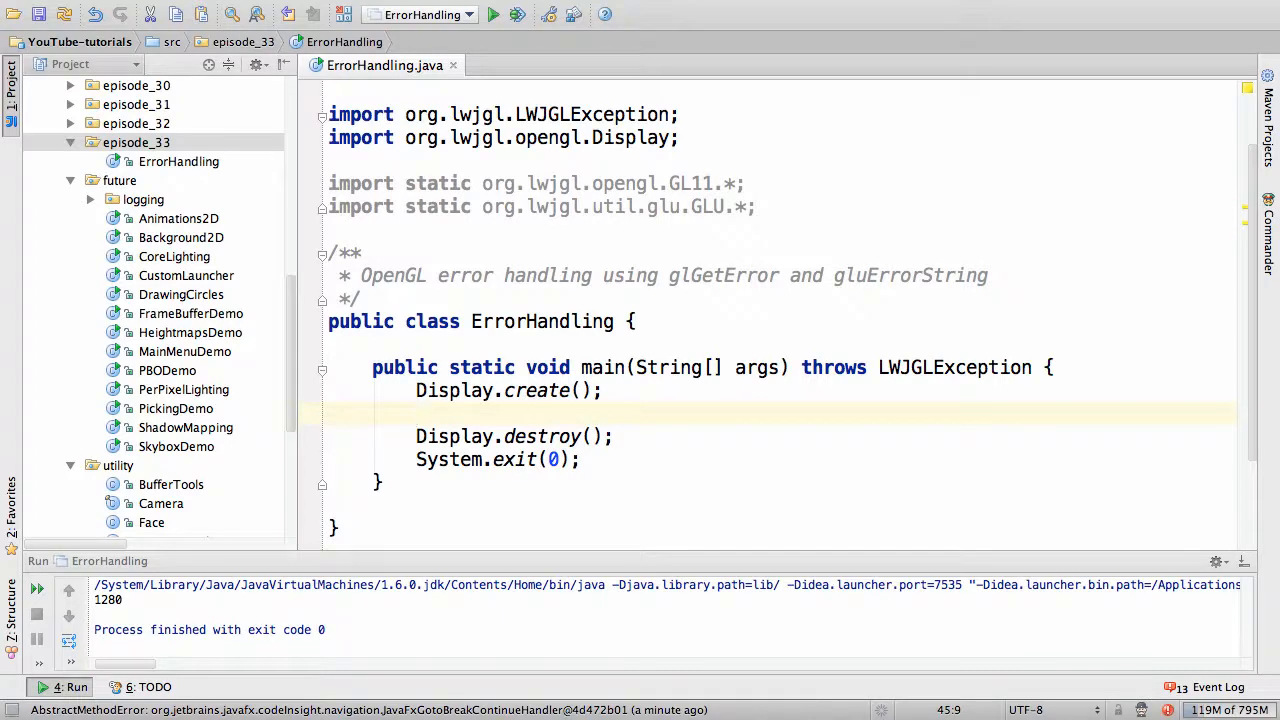
Step: Insert glBegin(GL_LIGHTING); between Display.create() and Display.destroy()
type("glBegin(GL_LIGHTING);")
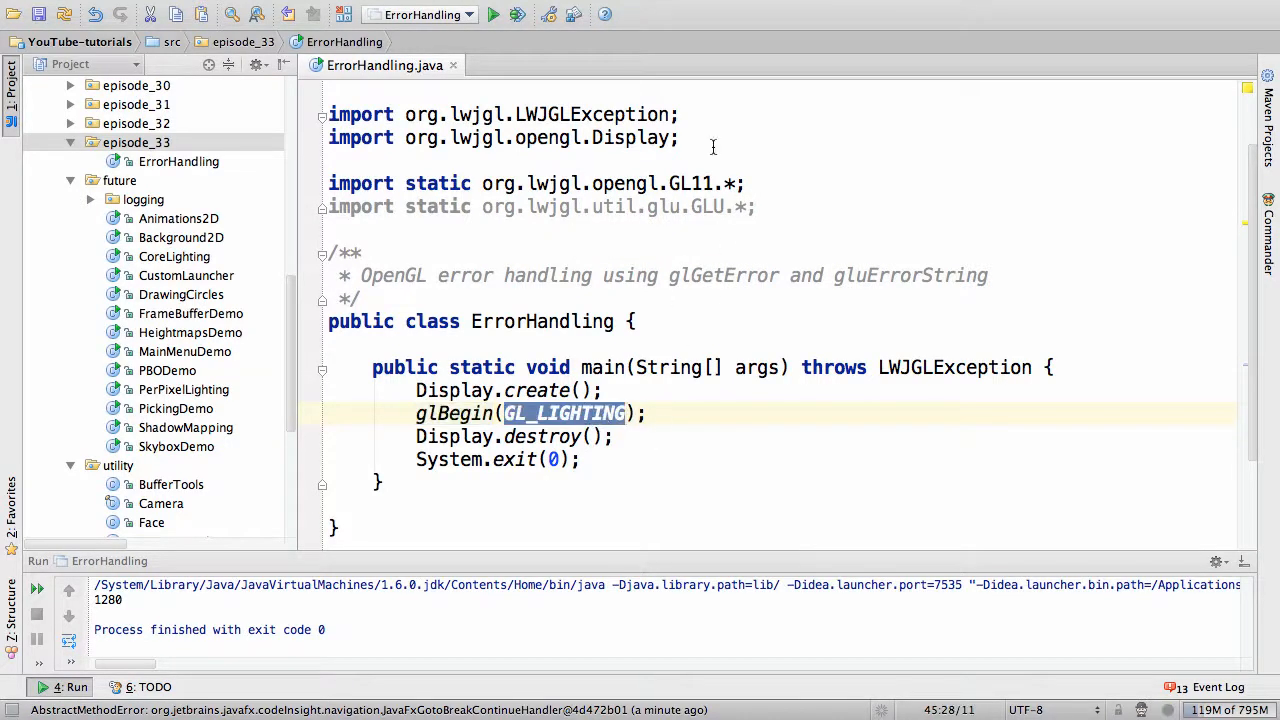
mouse_move(578, 207)
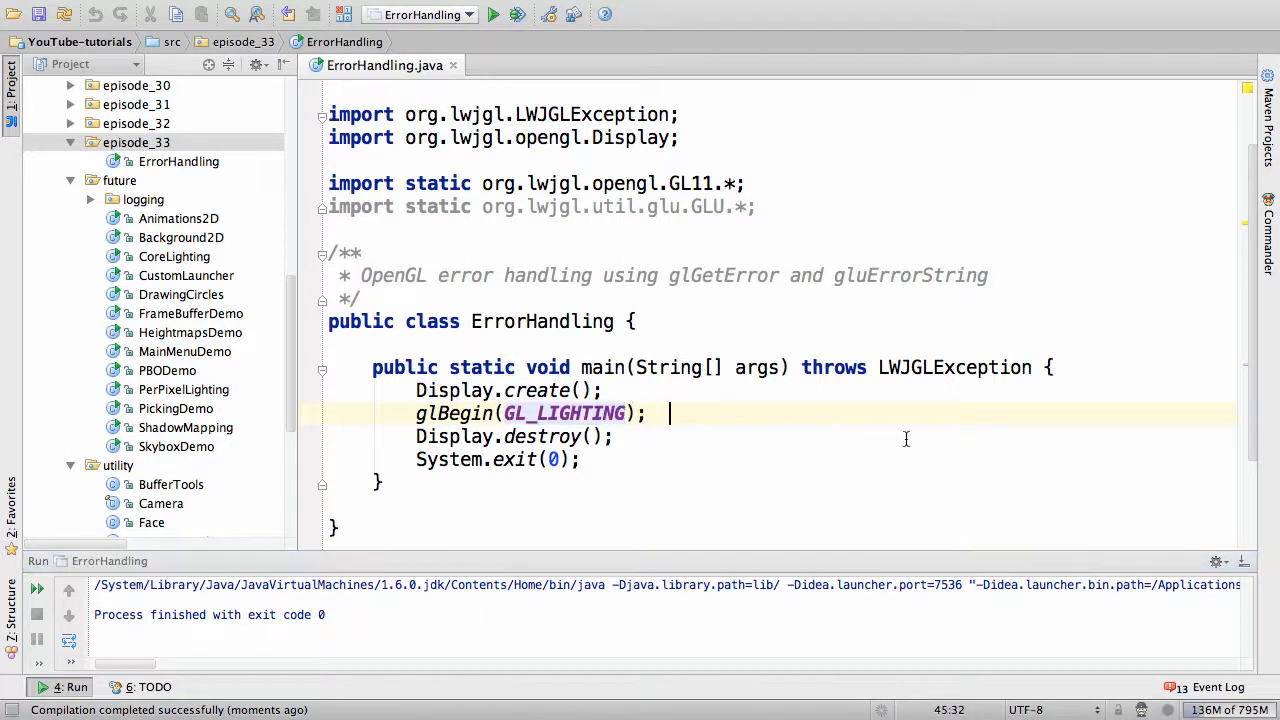
Step: Add a line after glBegin starting int errorFlag = glGetError
key("Return")
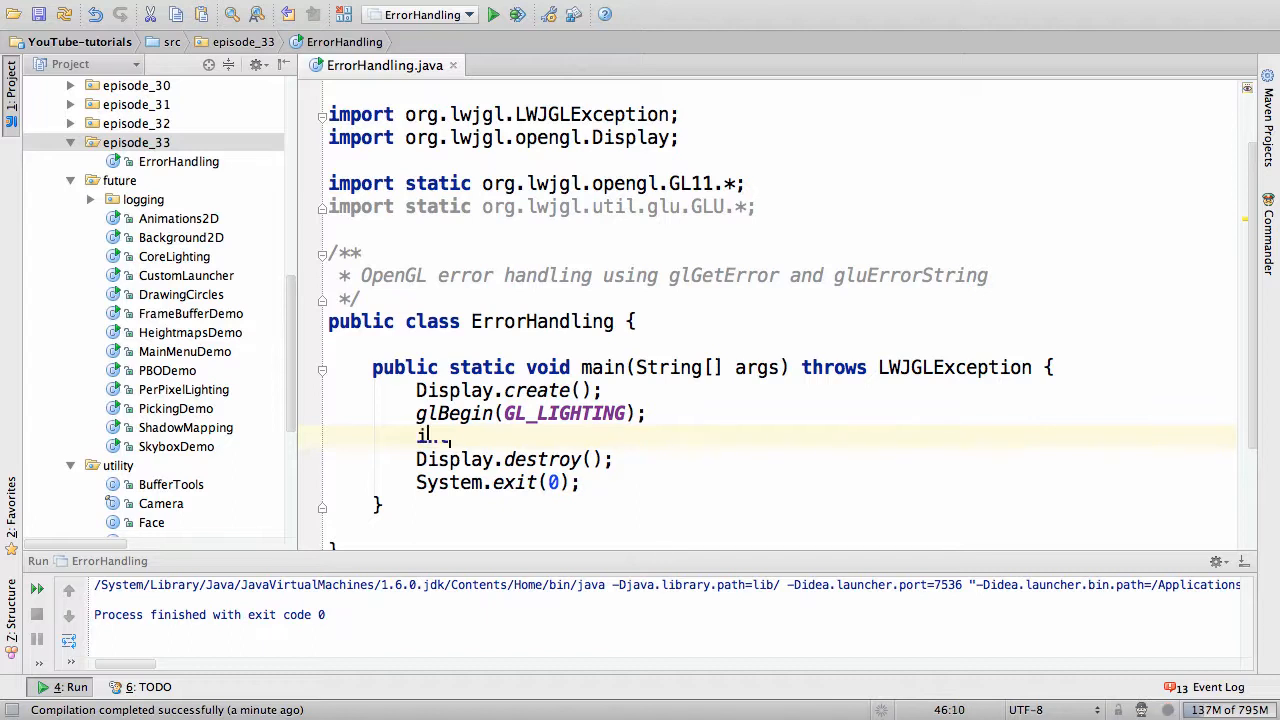
type("int errorFlag =")
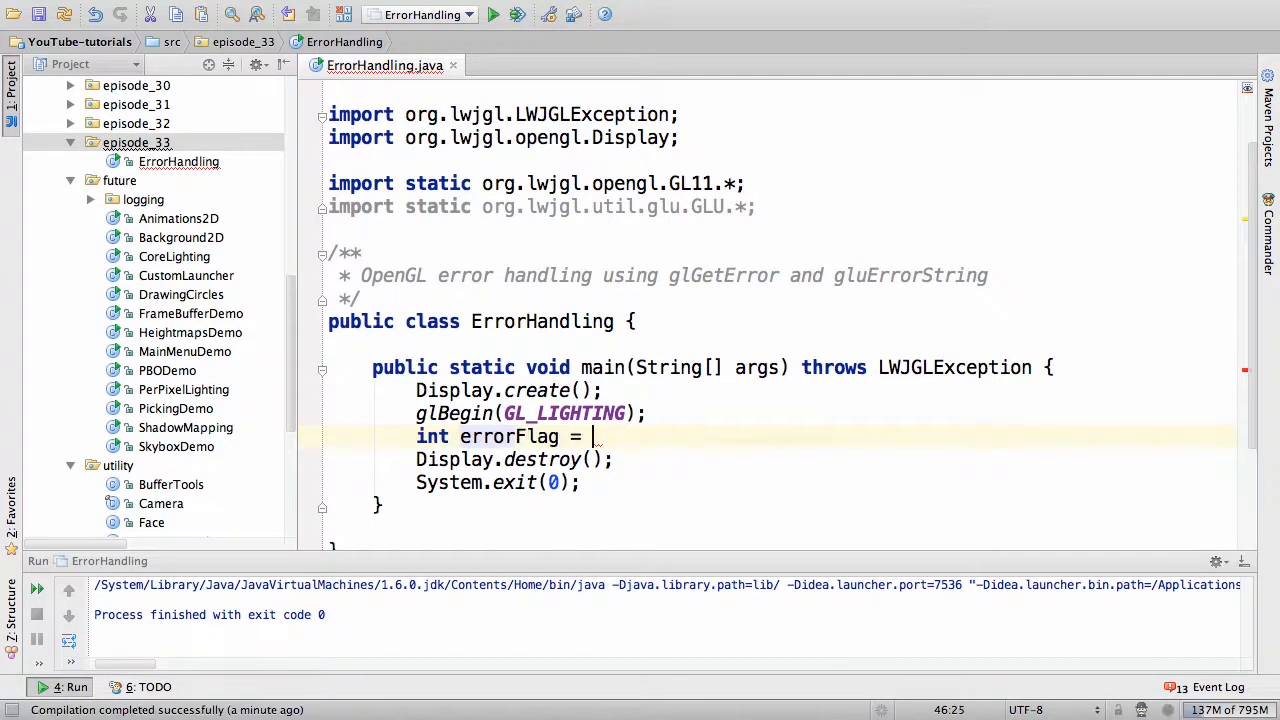
type("glGetEr")
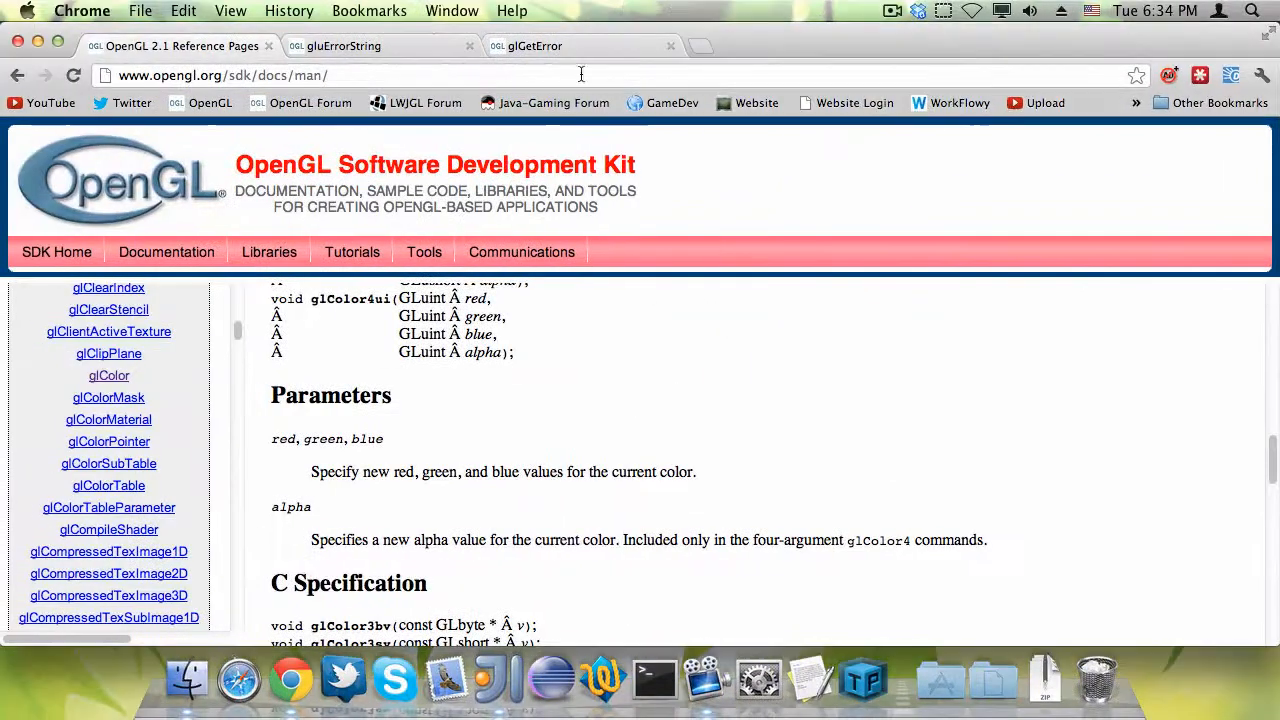
Step: Review the glGetError page's error codes, highlighting GL_NO_ERROR, then return to IntelliJ
left_click(180, 46)
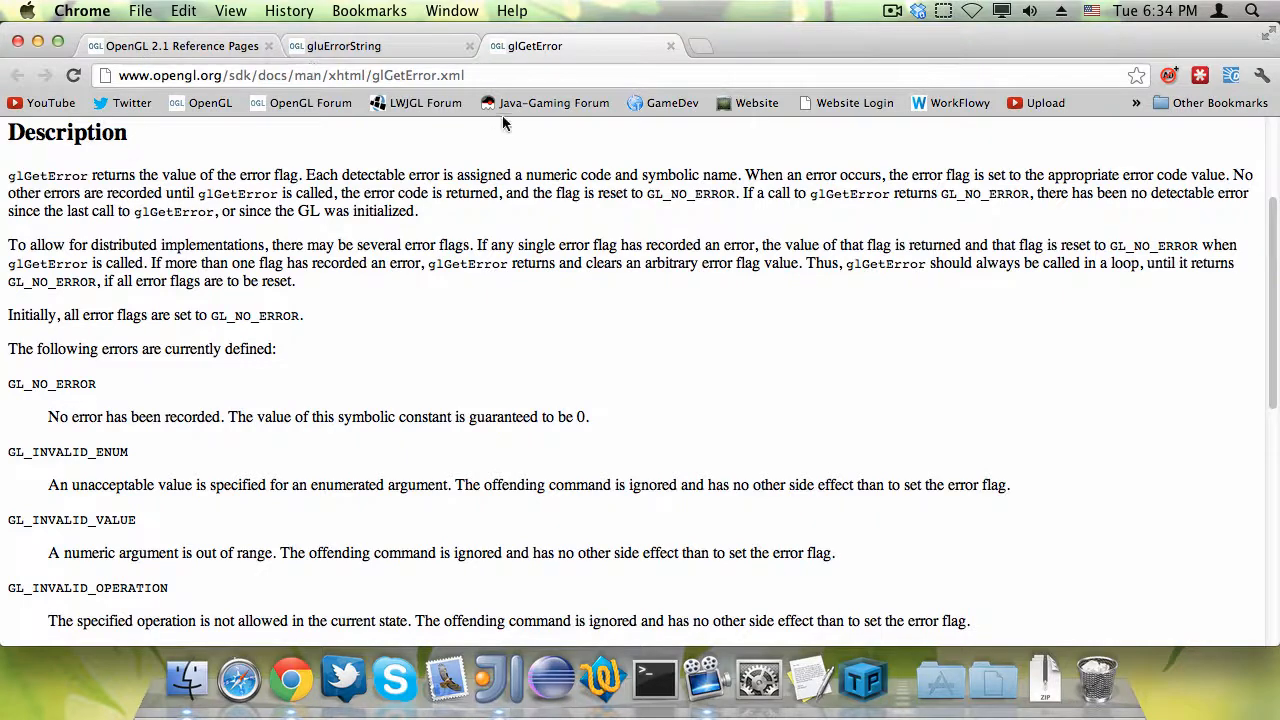
scroll("down", 3)
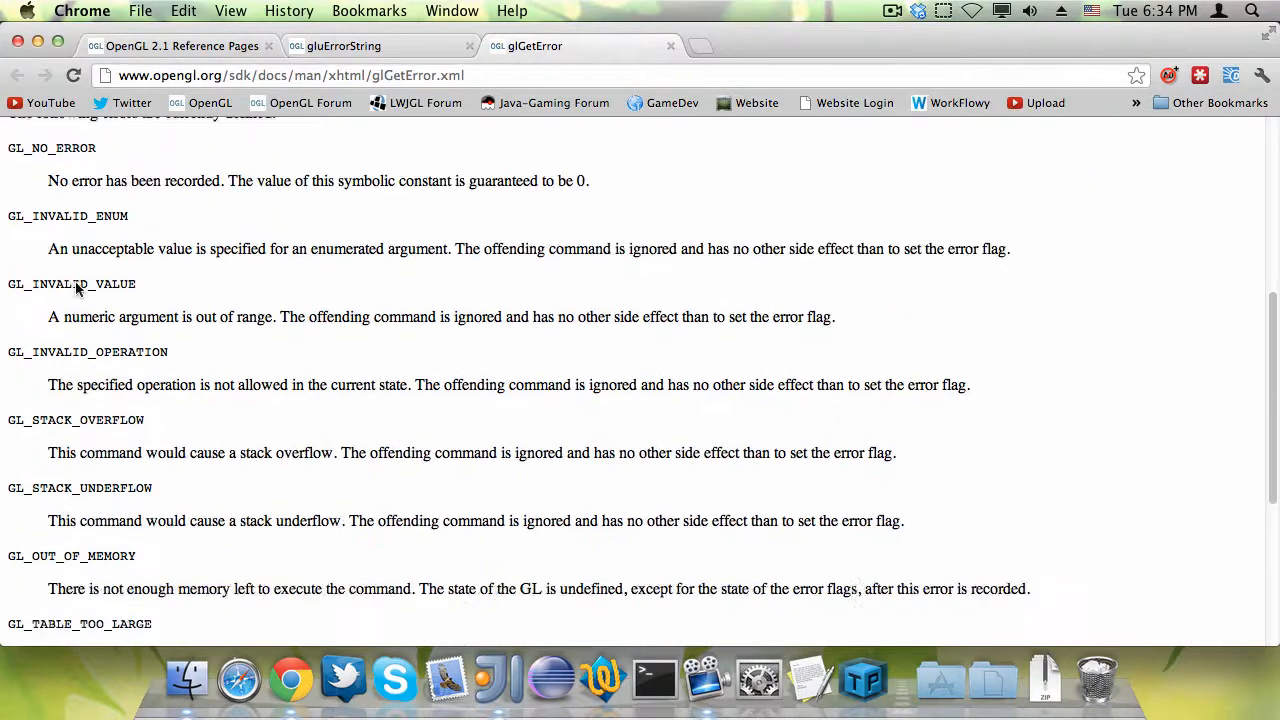
double_click(52, 148)
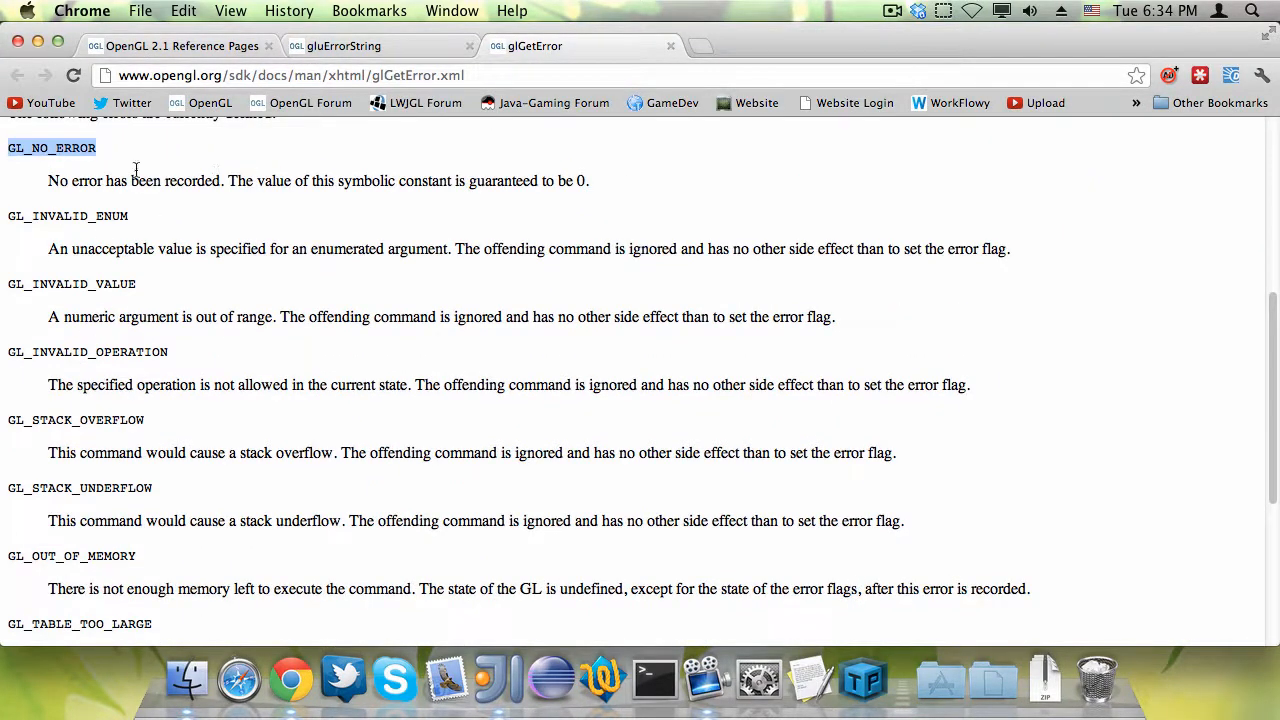
scroll("down", 3)
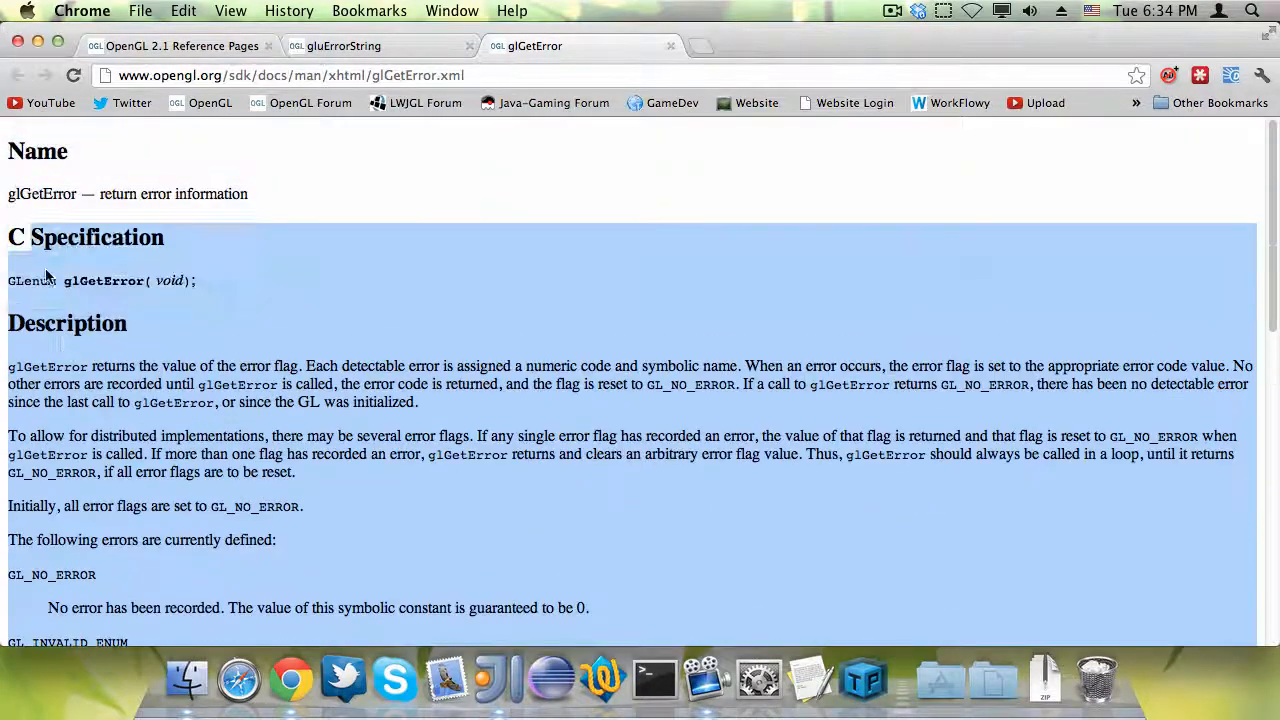
scroll("down", 3)
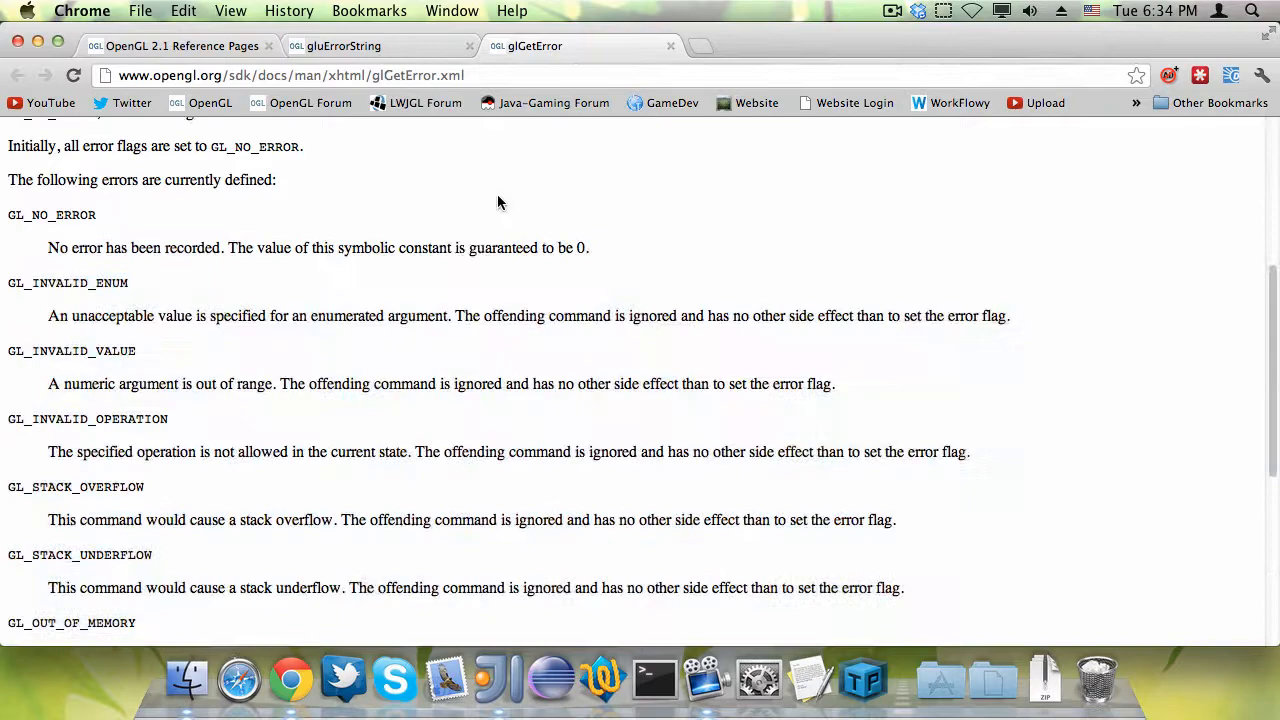
mouse_move(498, 685)
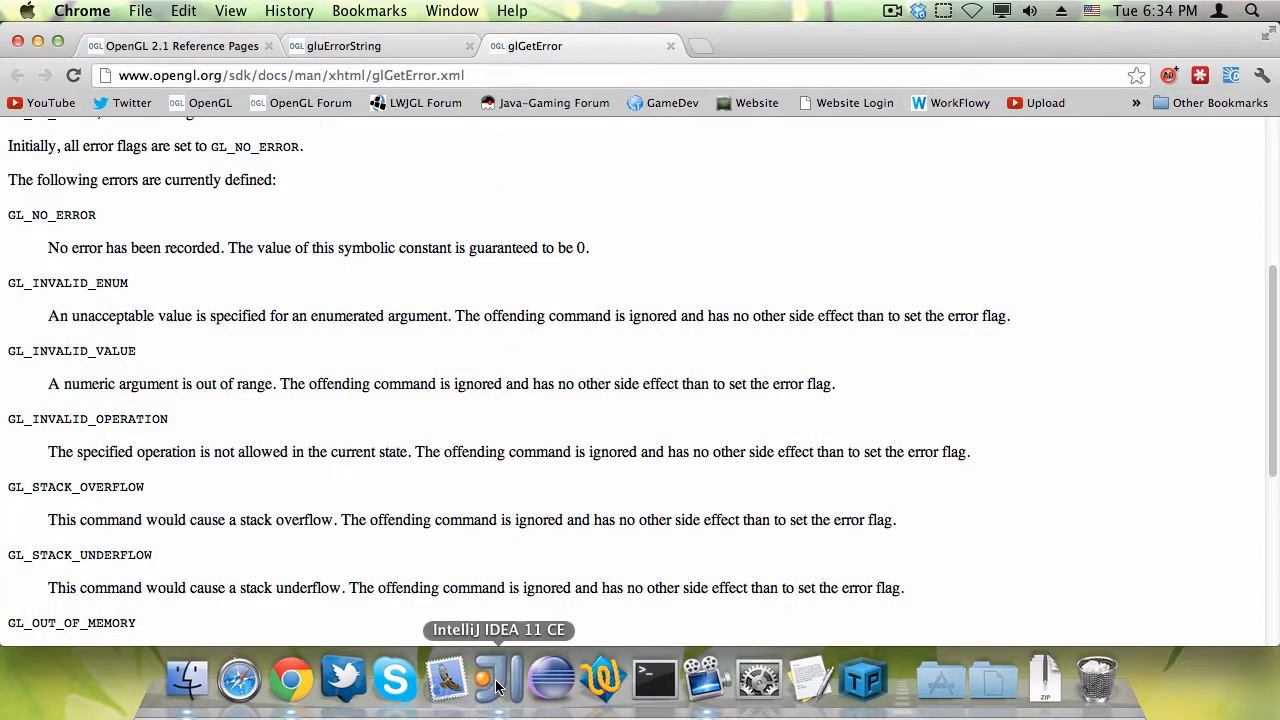
left_click(497, 678)
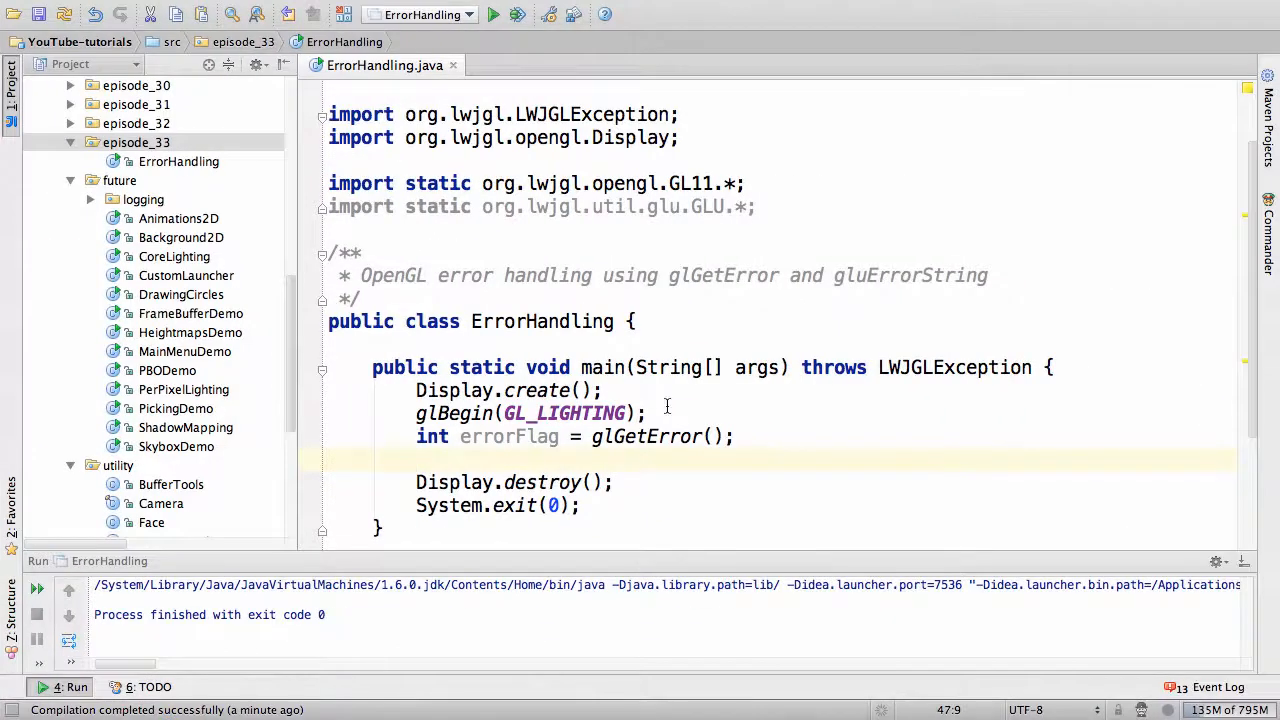
Step: Add an if (errorFlag != GL_NO_ERROR) block printing "An error has occurred!"
type("if (errorFlag")
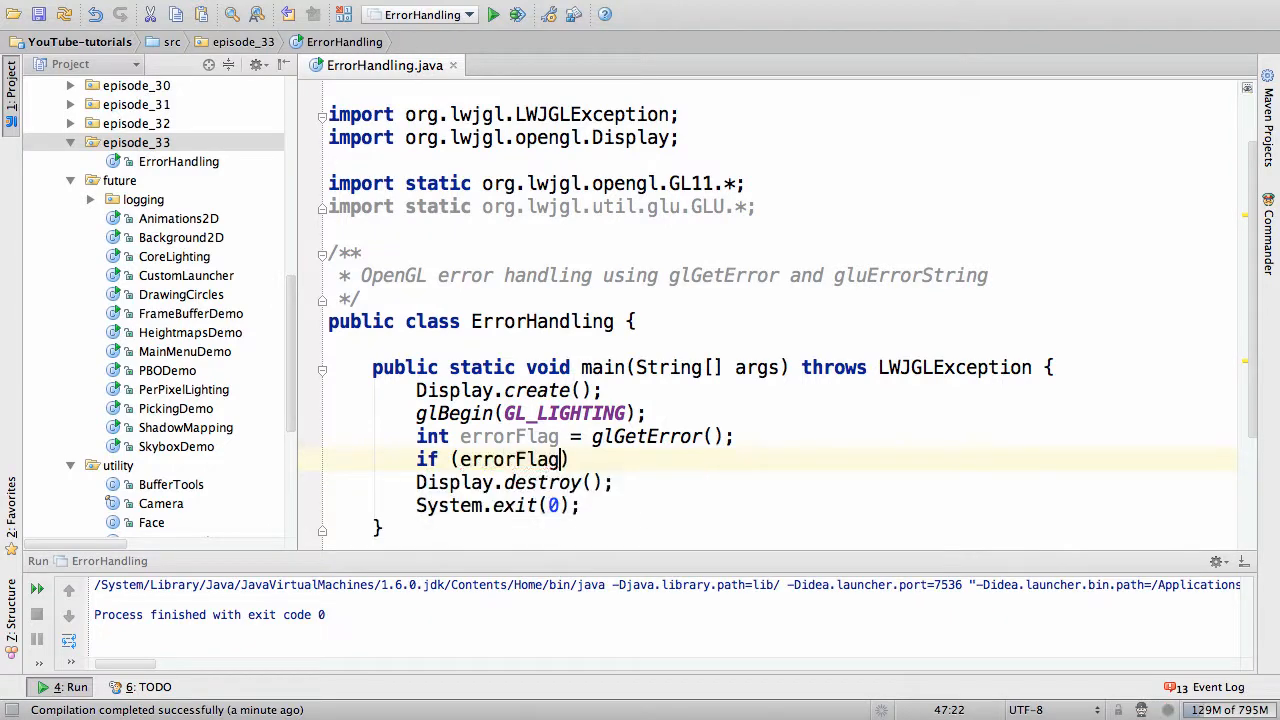
type("!= GL_")
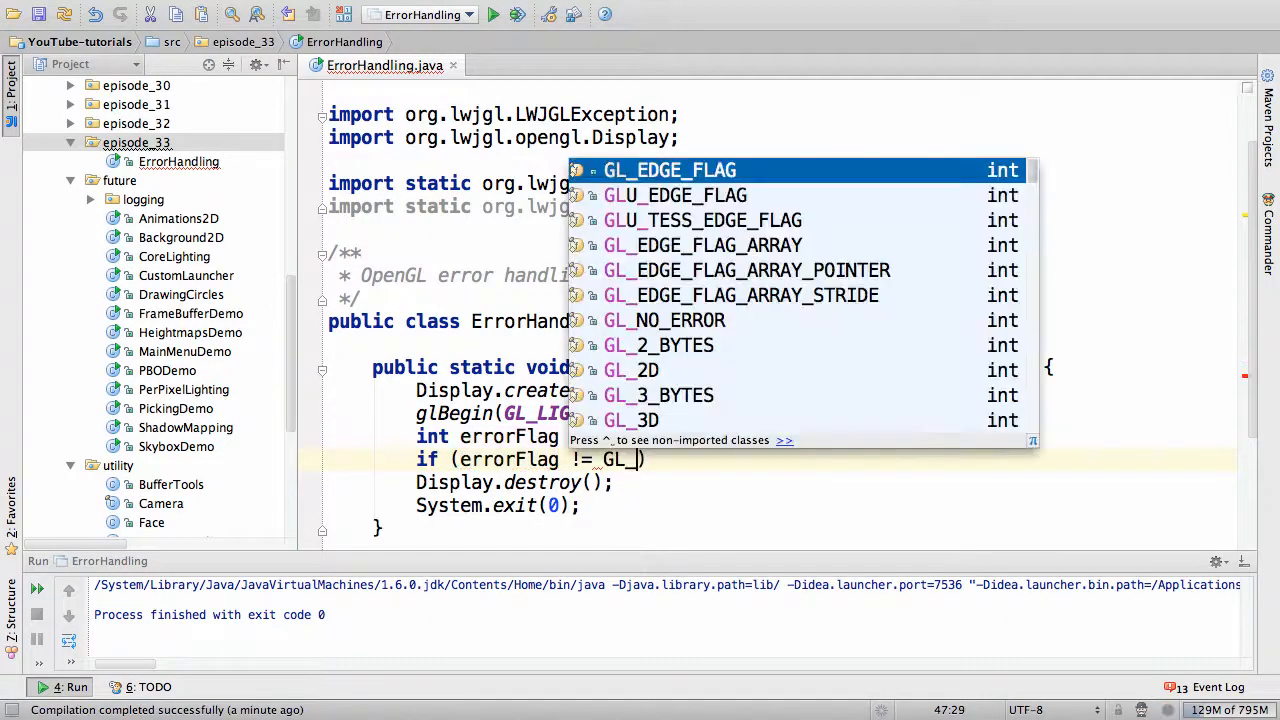
type("NO_ERROR")
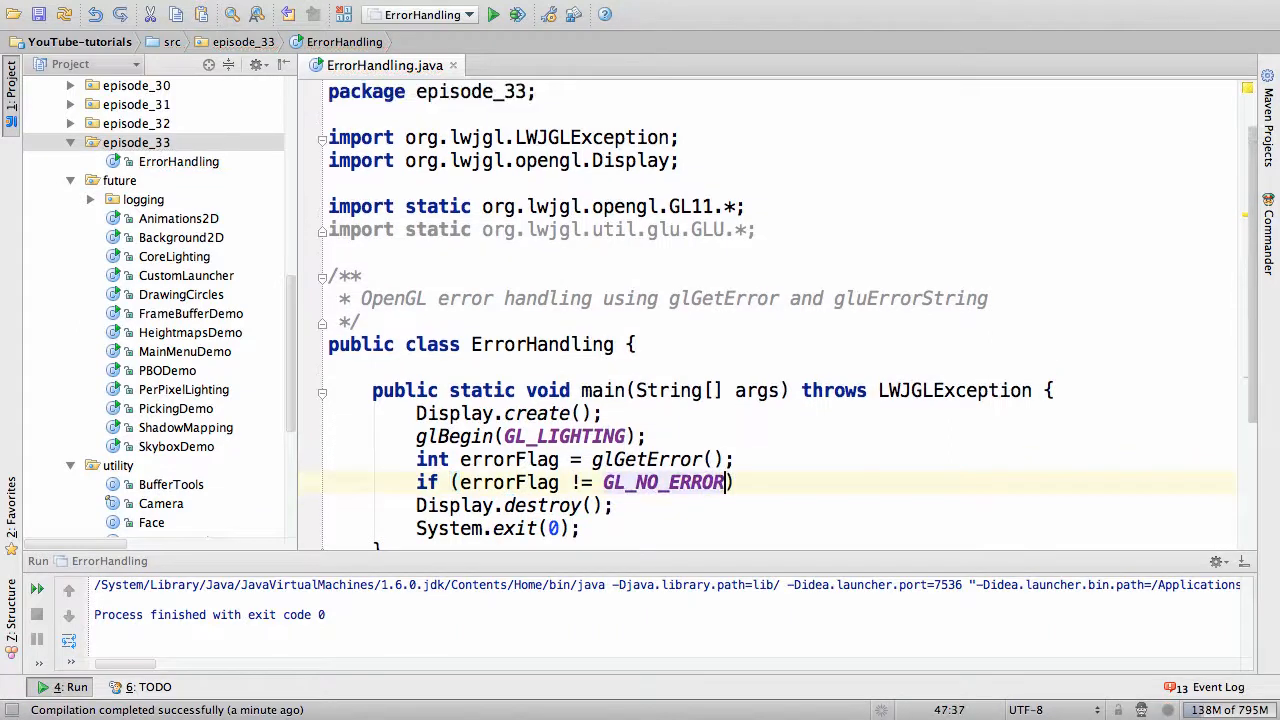
type("{")
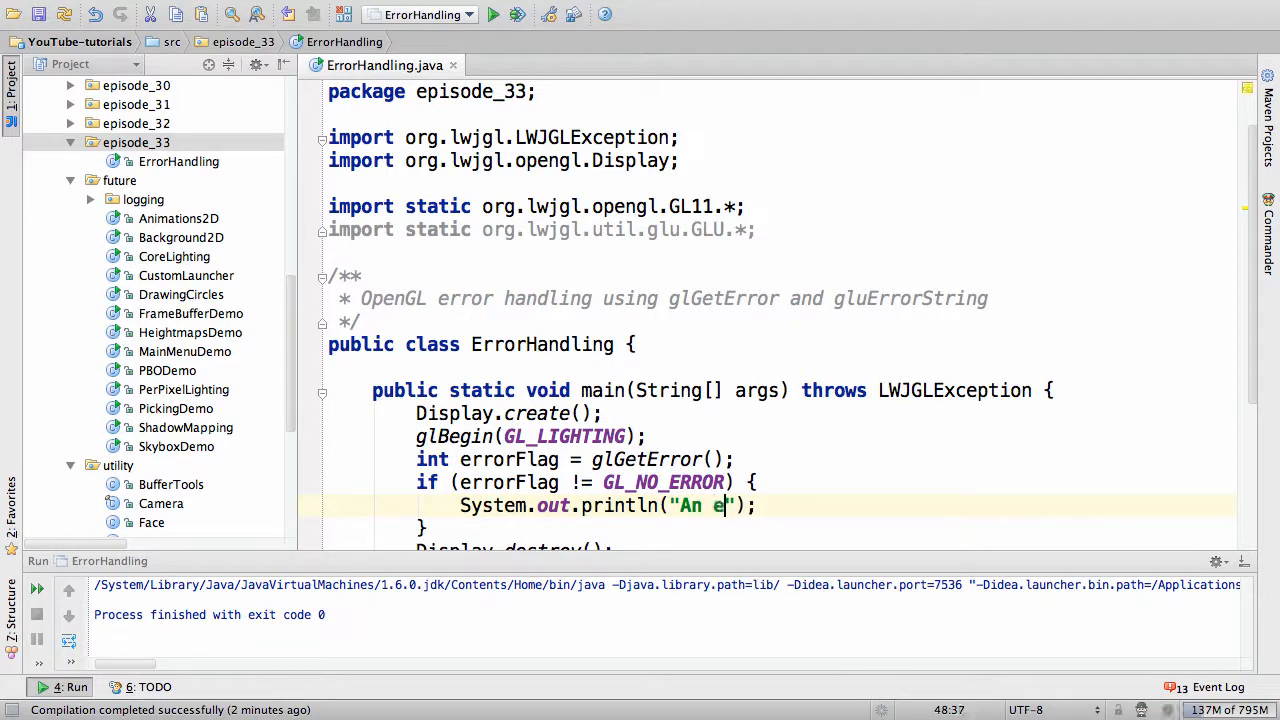
type("rror has ac")
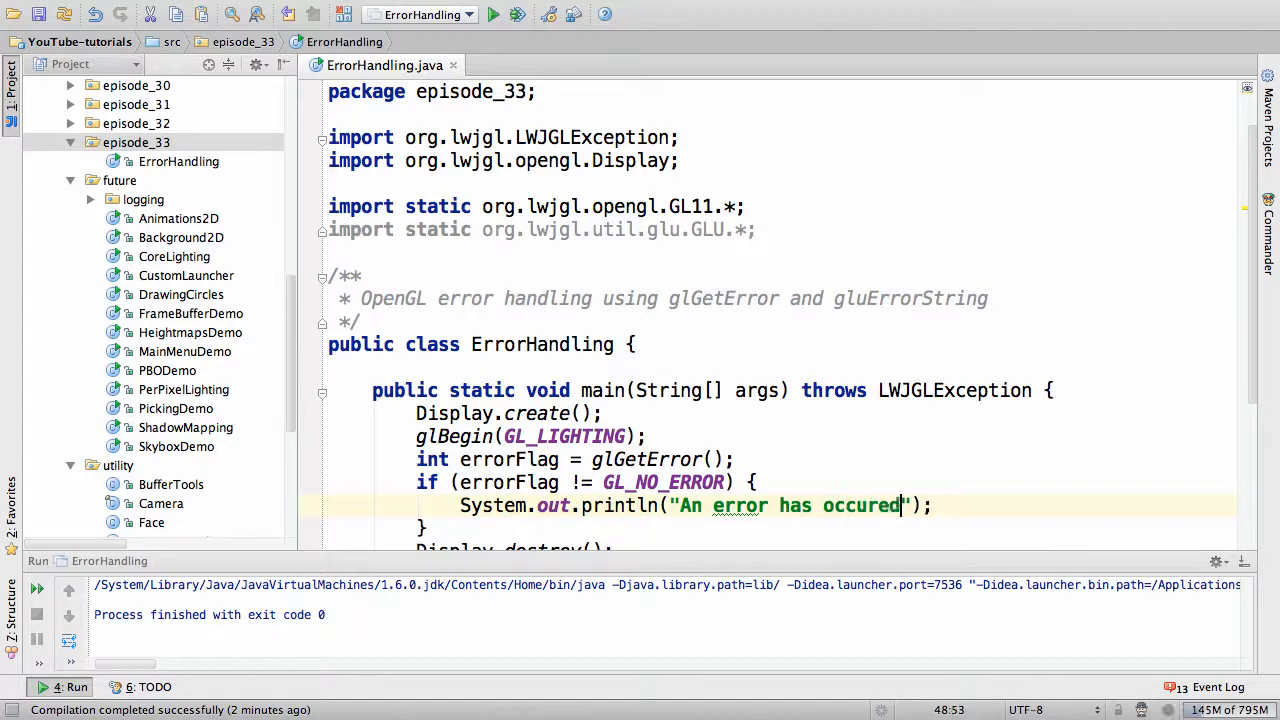
type("!")
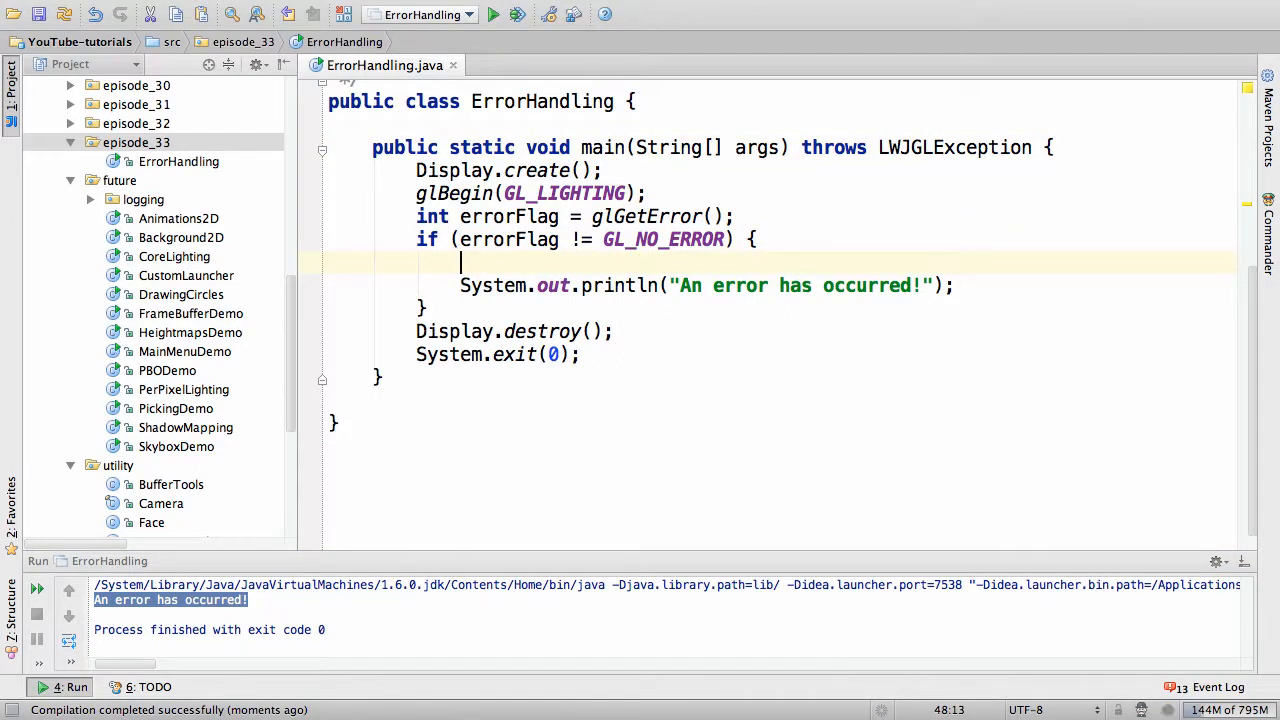
type("if (")
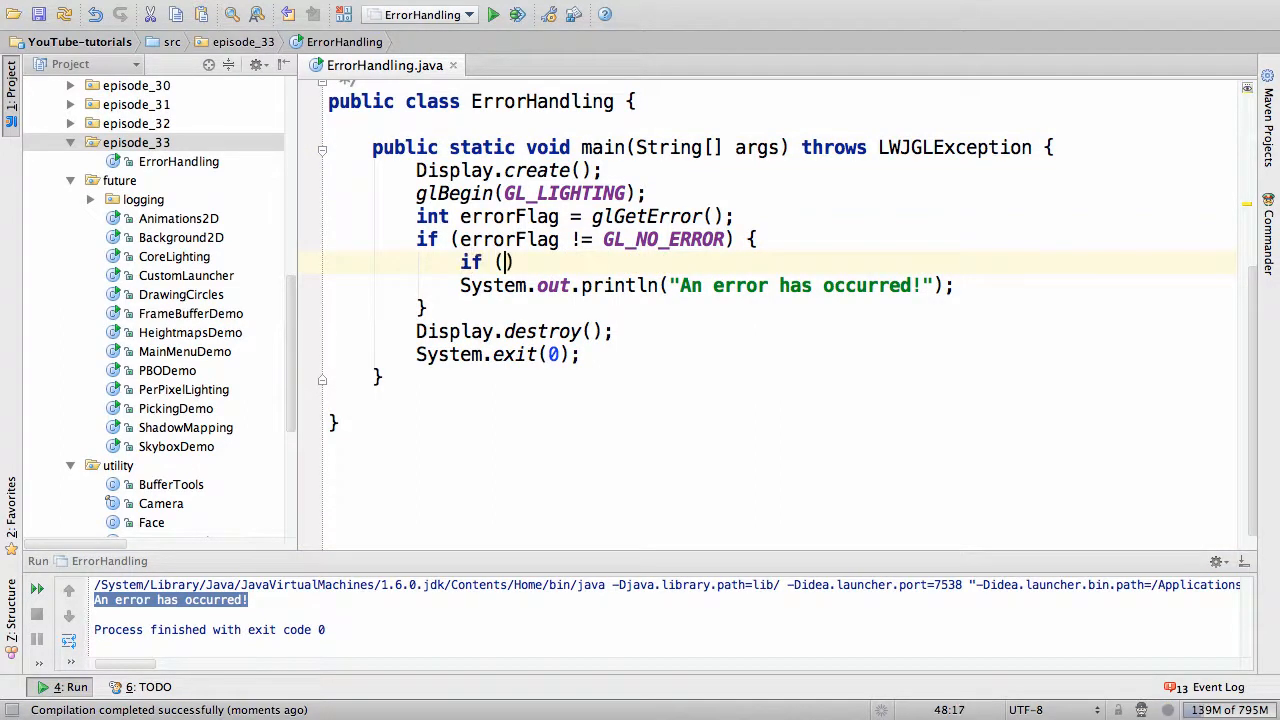
type("errorFlag == GL_")
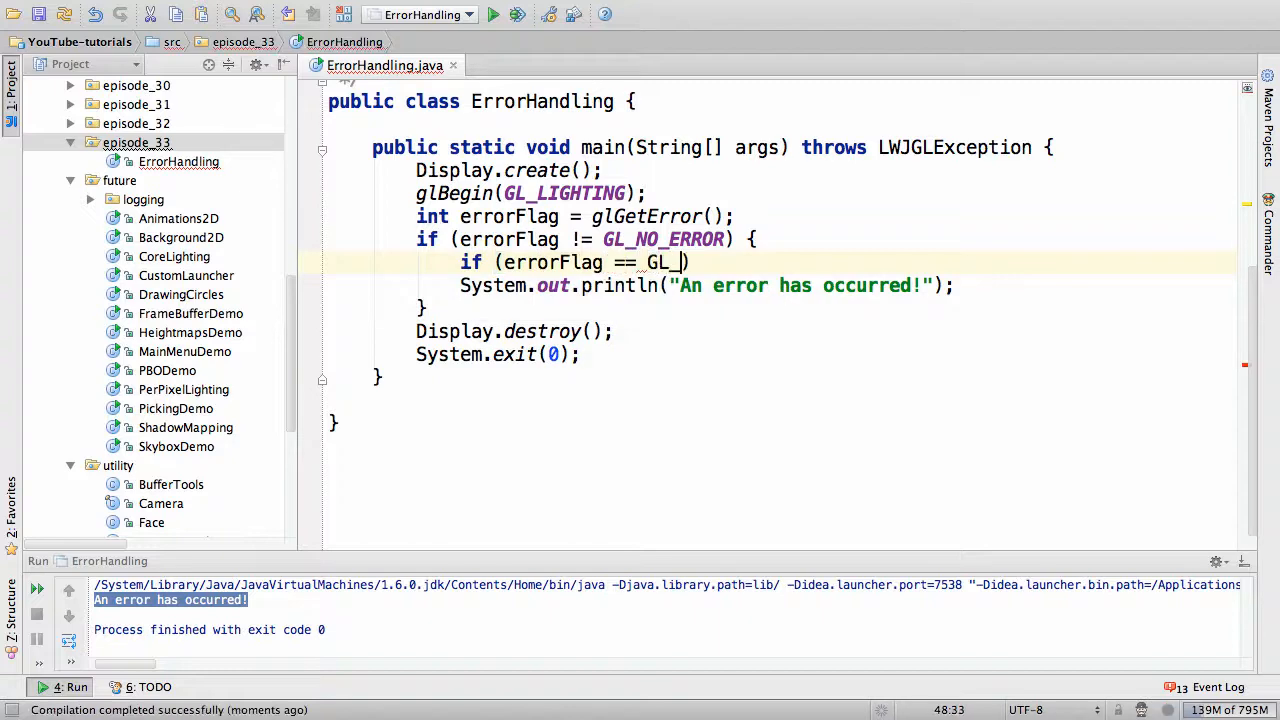
type("INVALID_ENUM)")
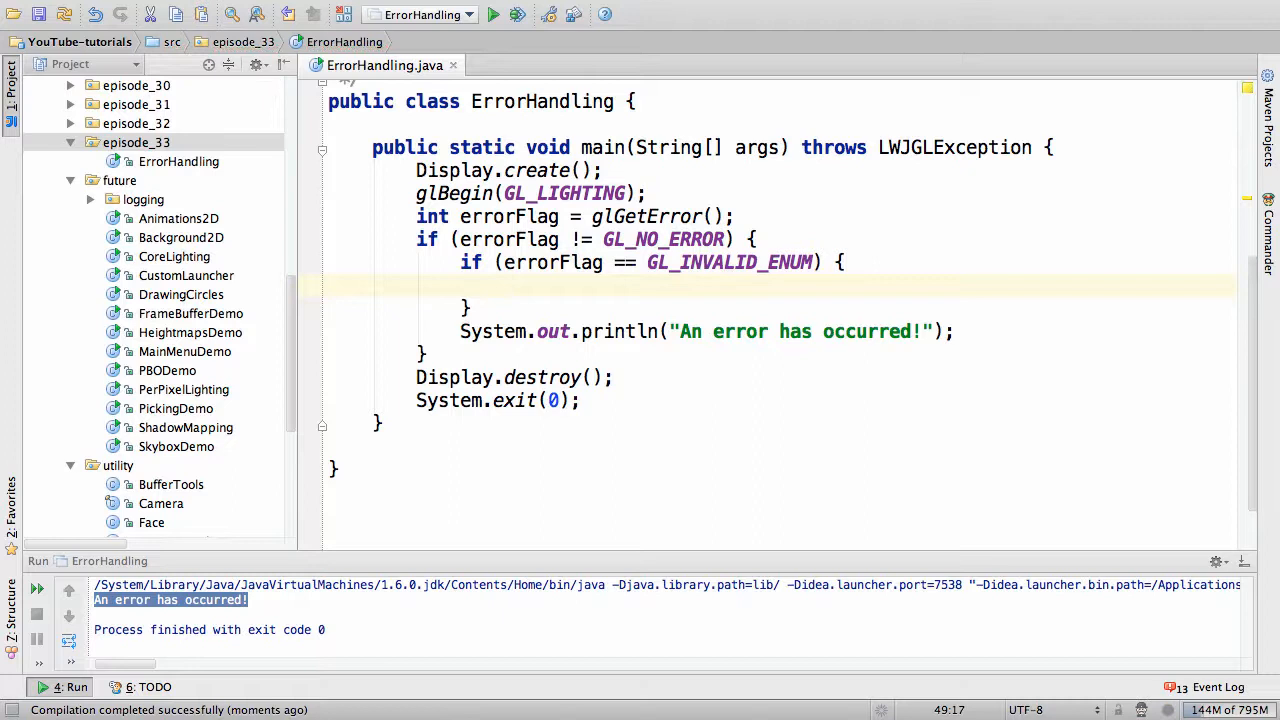
double_click(729, 262)
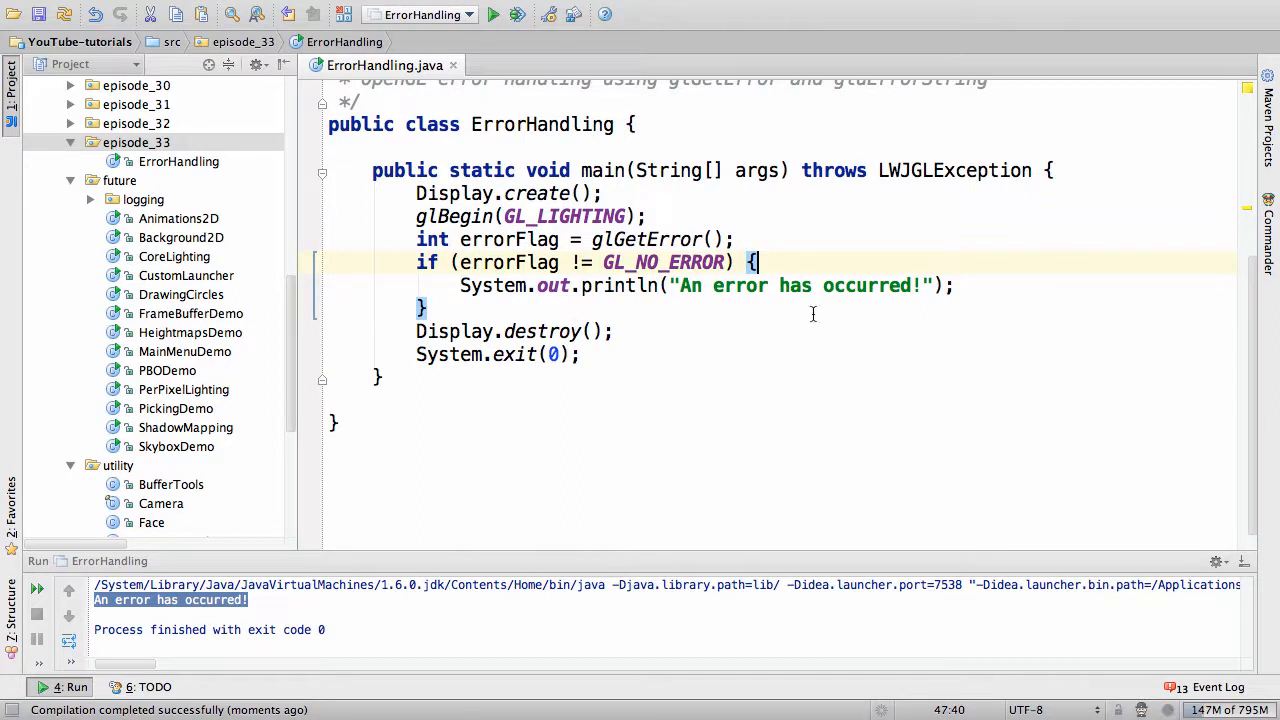
mouse_move(702, 248)
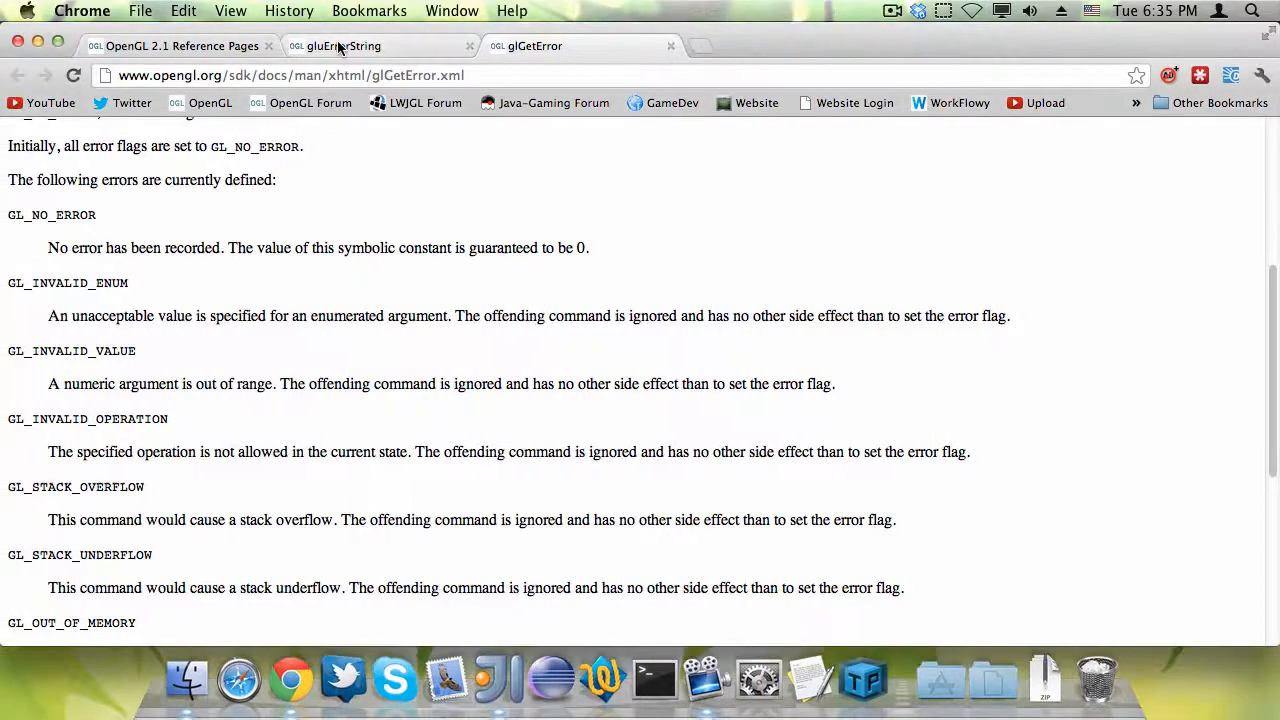
Step: Open the gluErrorString reference page in Chrome
left_click(360, 46)
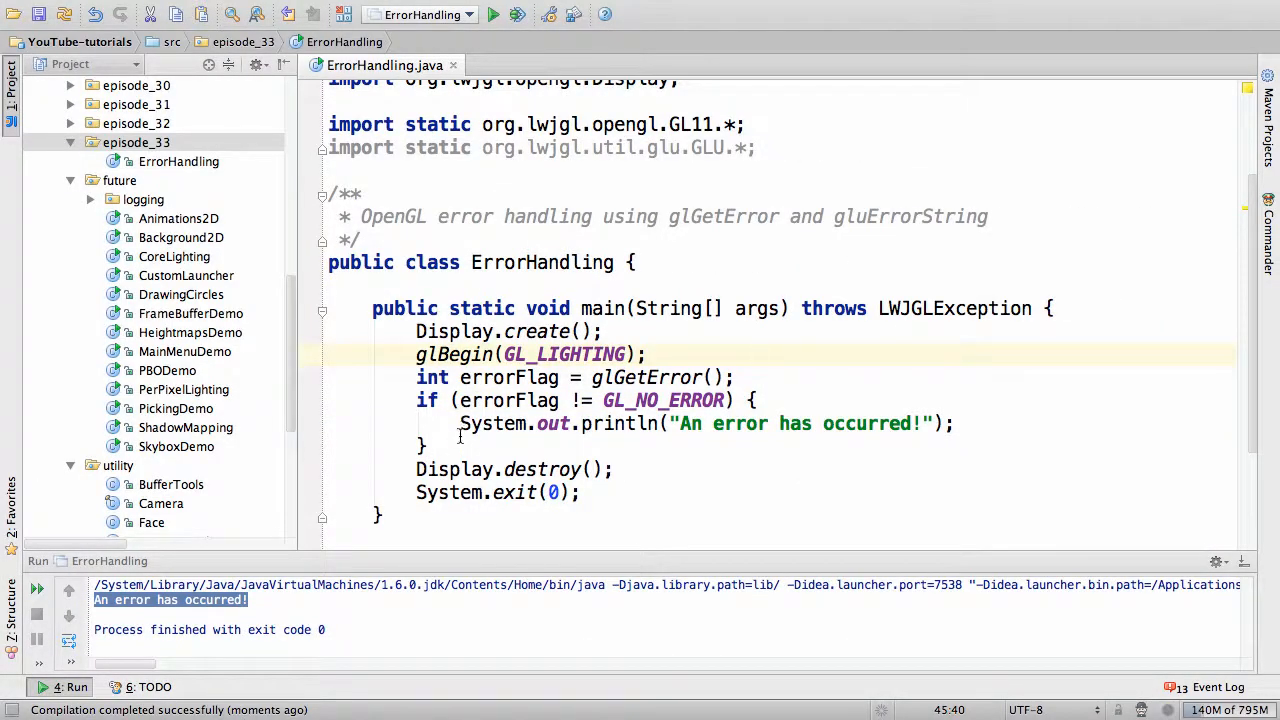
Step: Replace the println with System.err.println(gluErrorString(errorFlag)) via autocomplete
left_click_drag(627, 423, 955, 423)
type("System.err.perin")
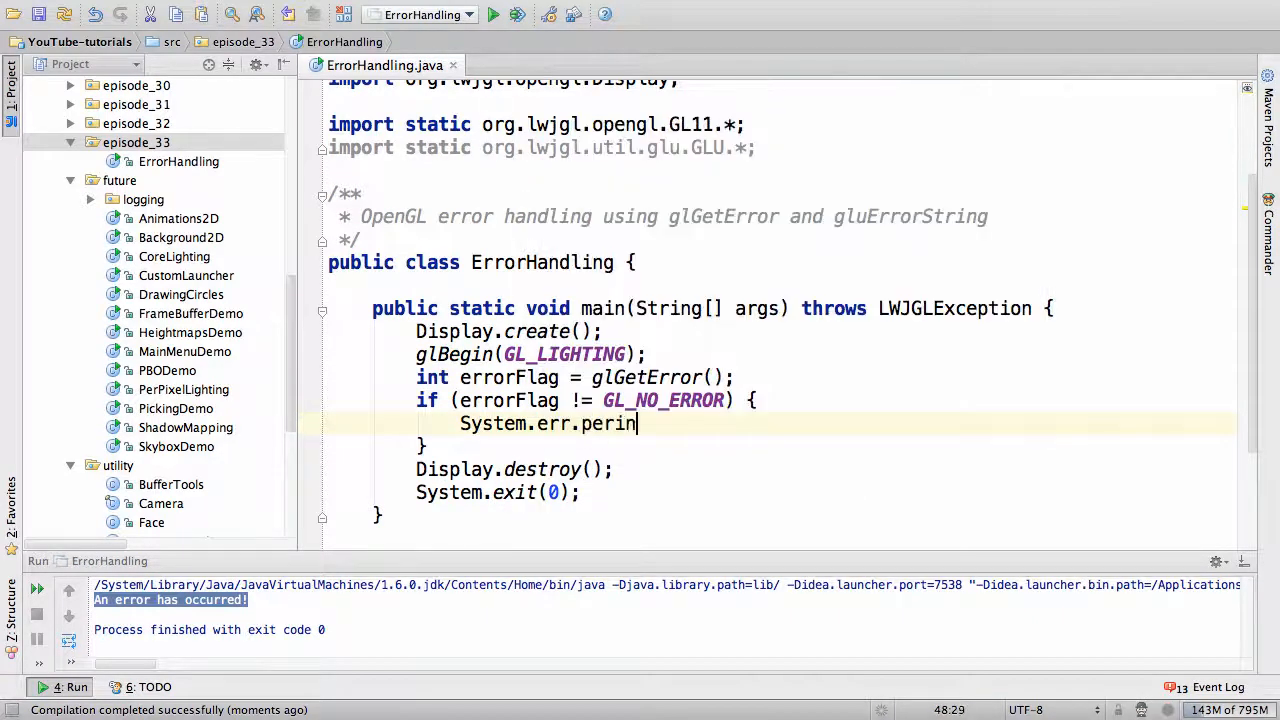
type("t")
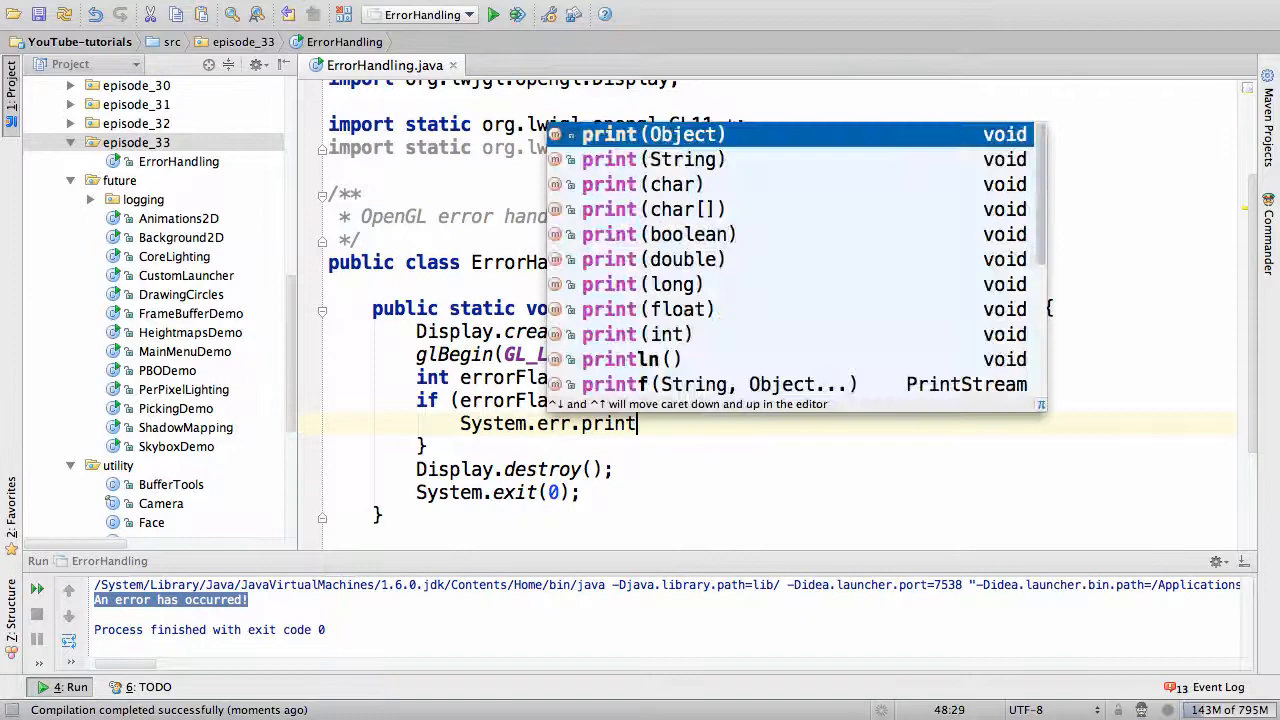
type("ln(gluErrorString());")
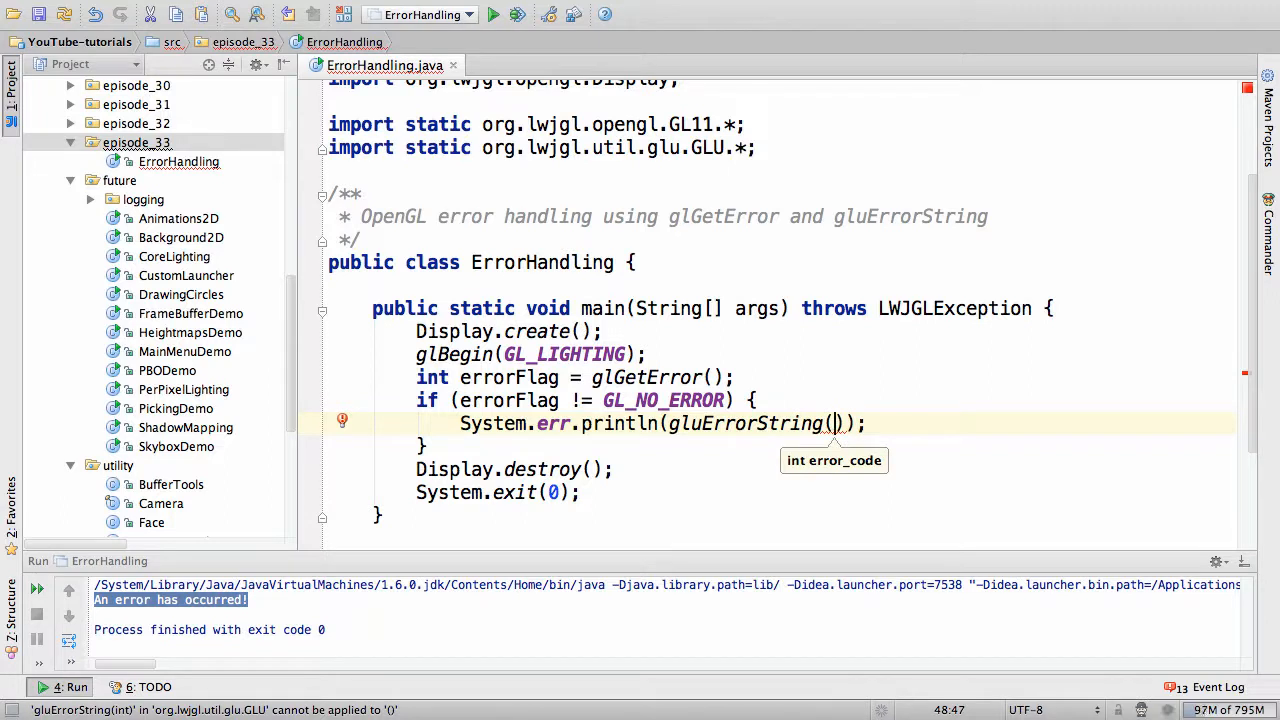
type("errorFlag")
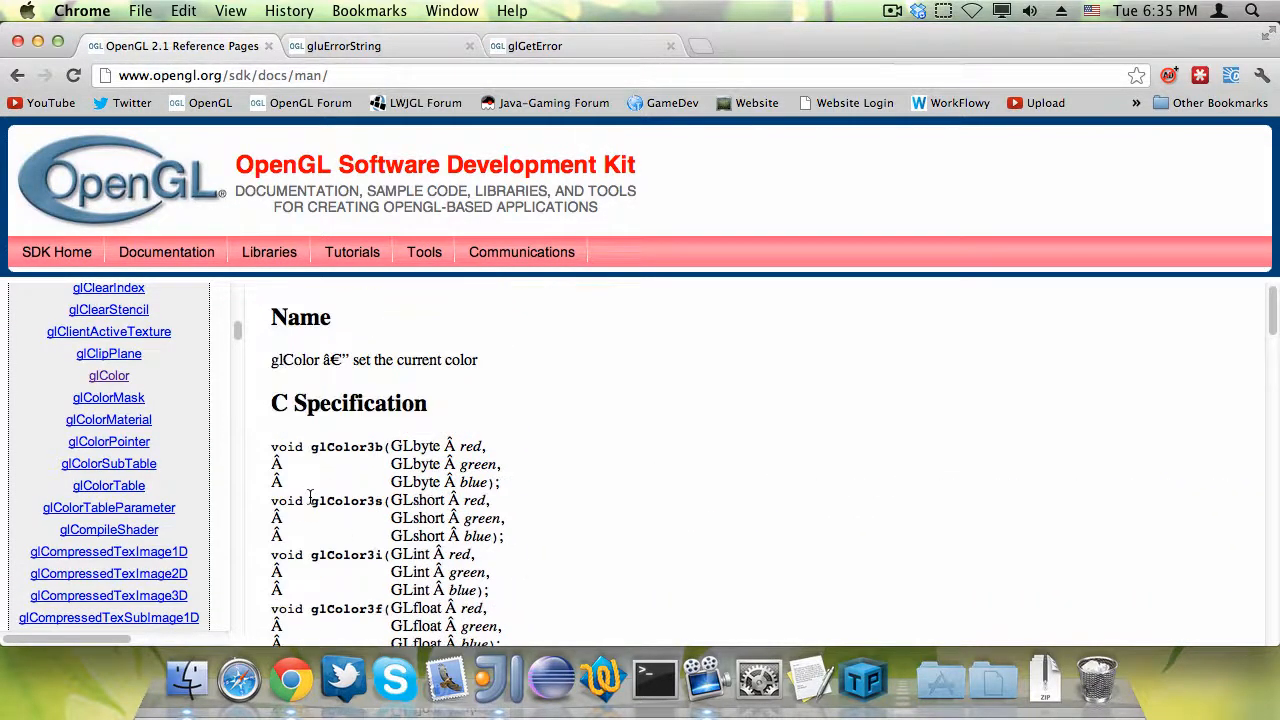
Step: Find glBegin's page, mark GL_INVALID_ENUM and the ten mode constants, then return
type("glBegin")
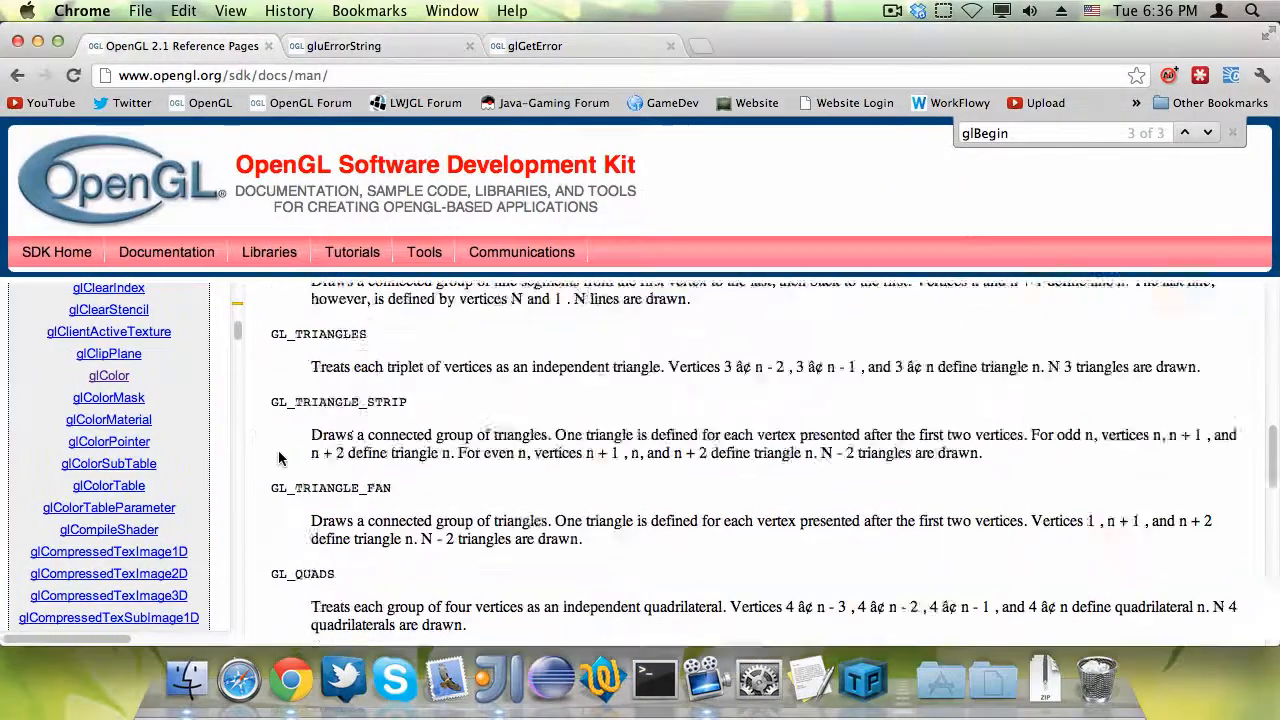
scroll("down", 3)
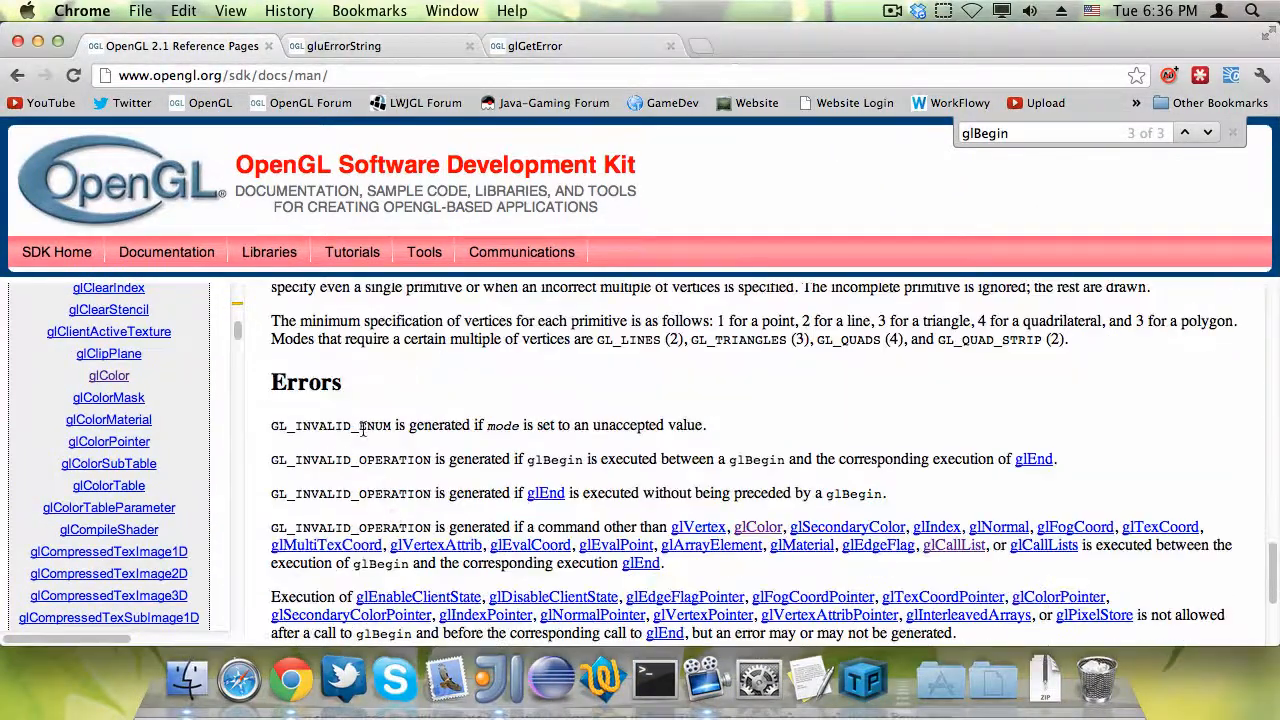
double_click(330, 425)
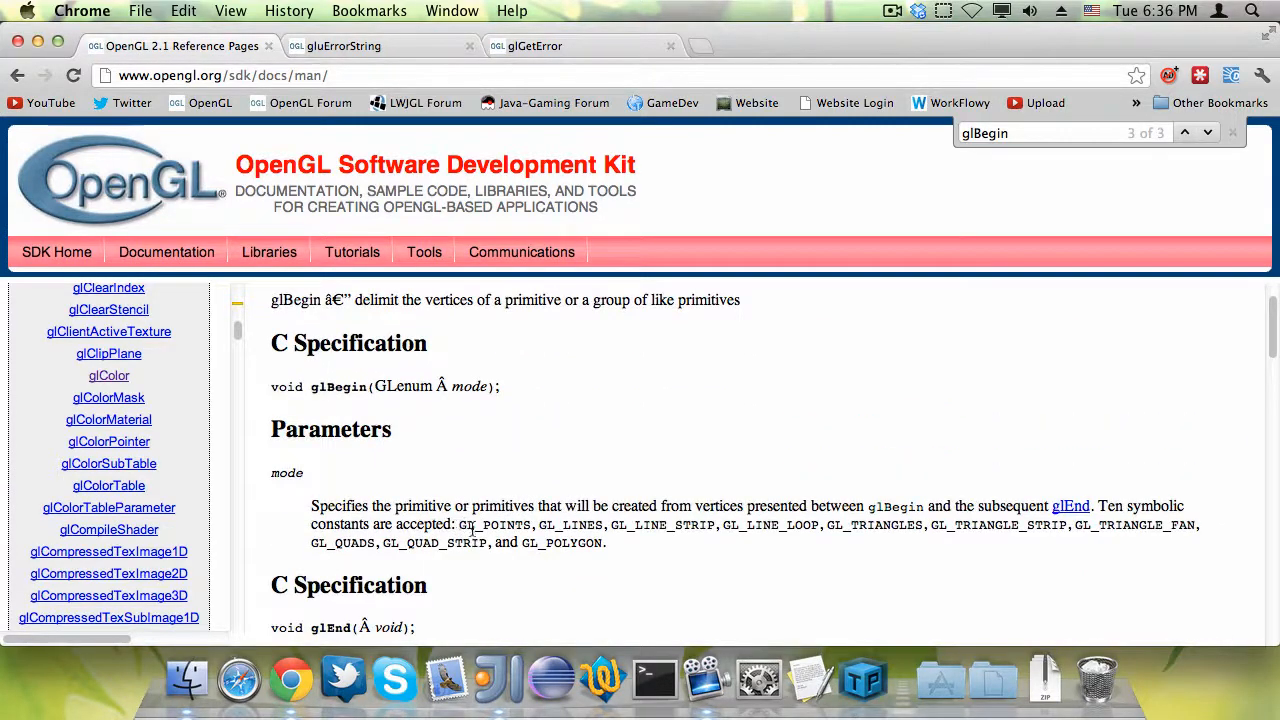
left_click_drag(460, 524, 604, 542)
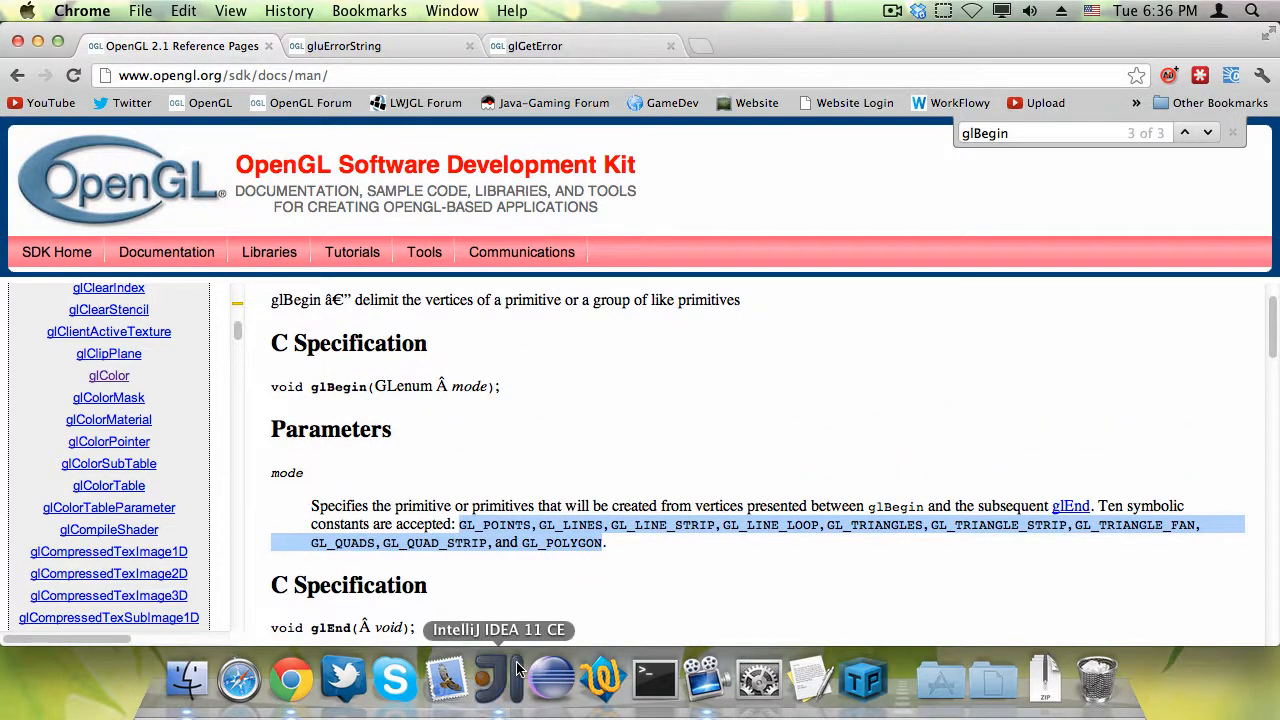
left_click(497, 680)
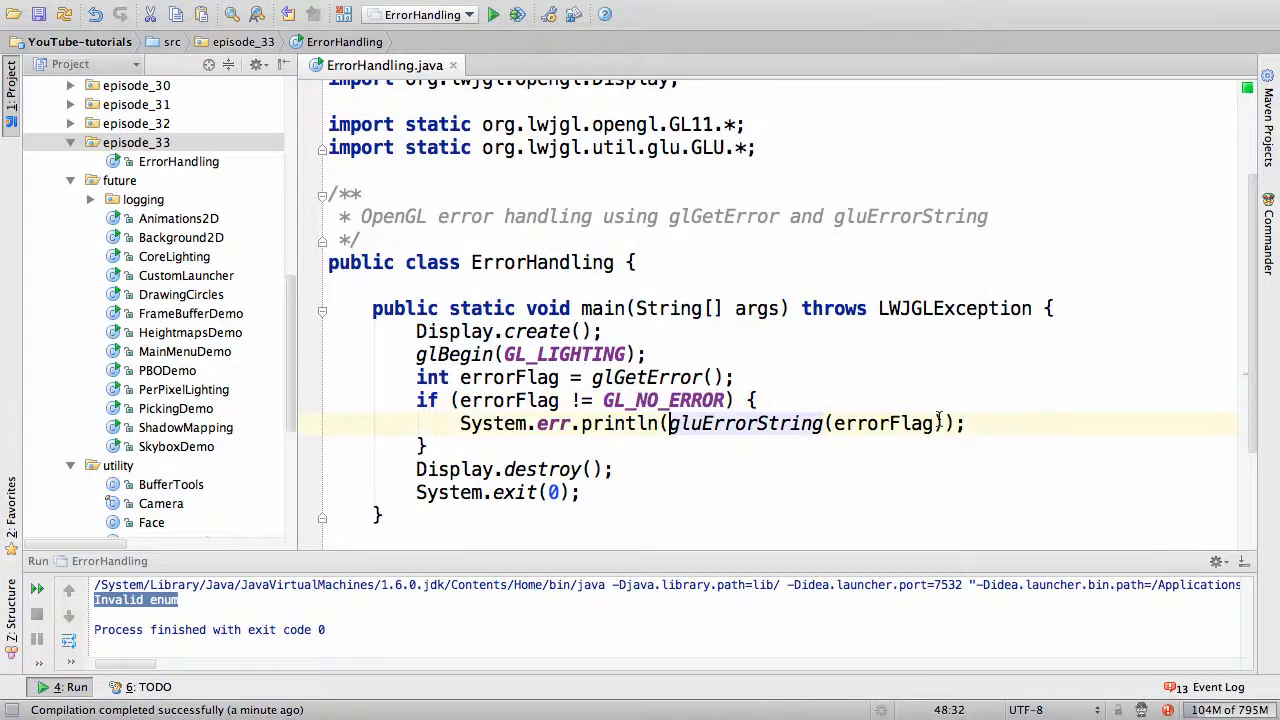